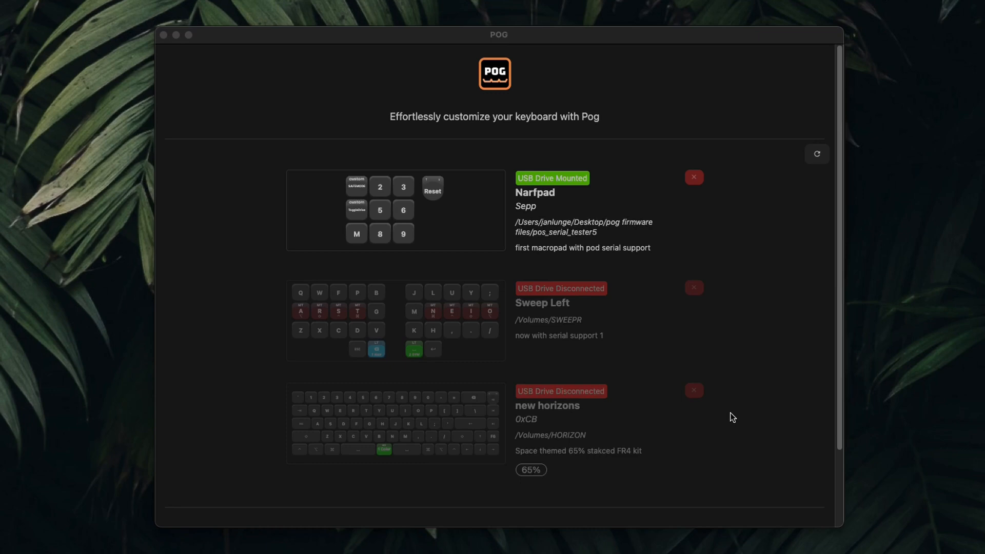
Start adding a new keyboard and browse to the SPLAY CircuitPython drive.
scroll(down, 3)
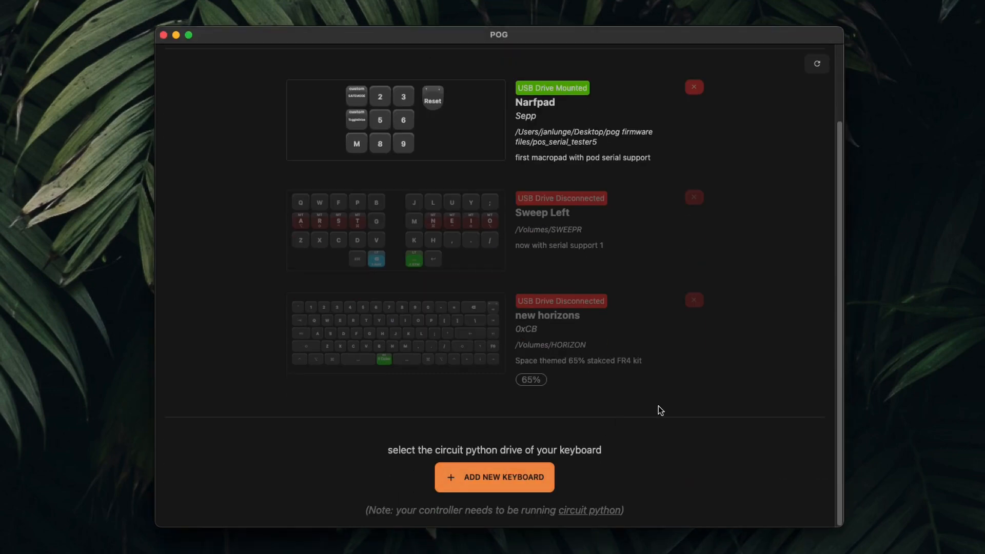
click(493, 477)
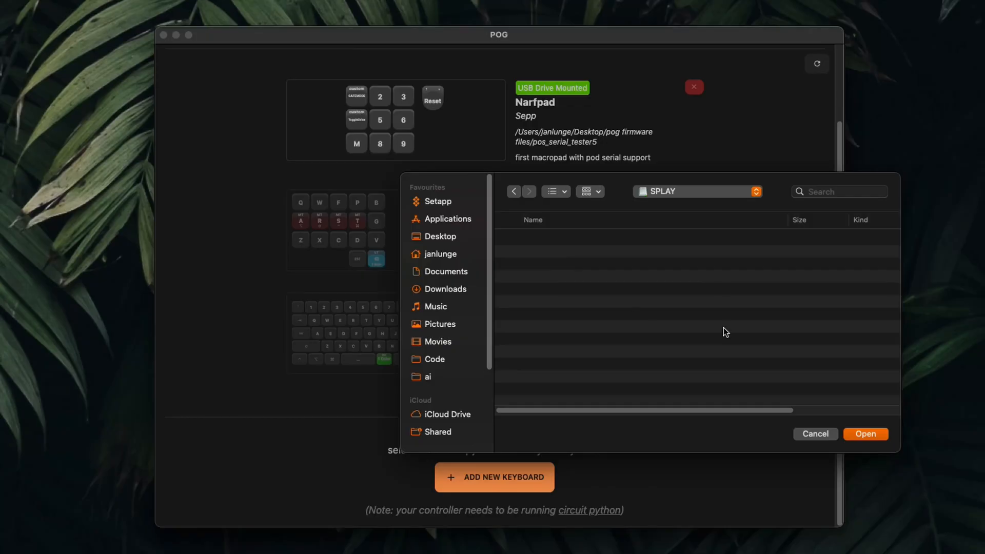
Confirm the SPLAY drive, install KMK, and define a 7-column by 8-row key matrix.
click(865, 434)
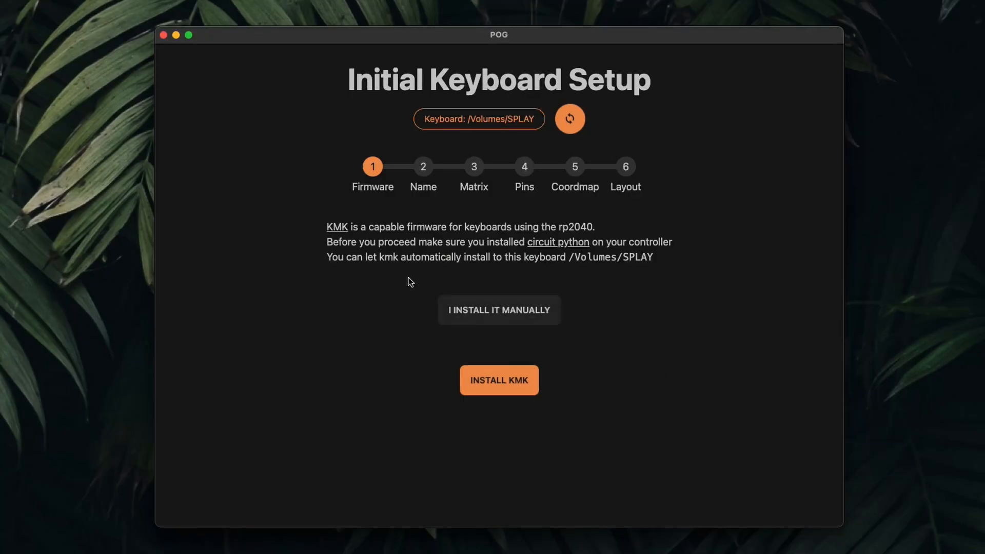
click(499, 380)
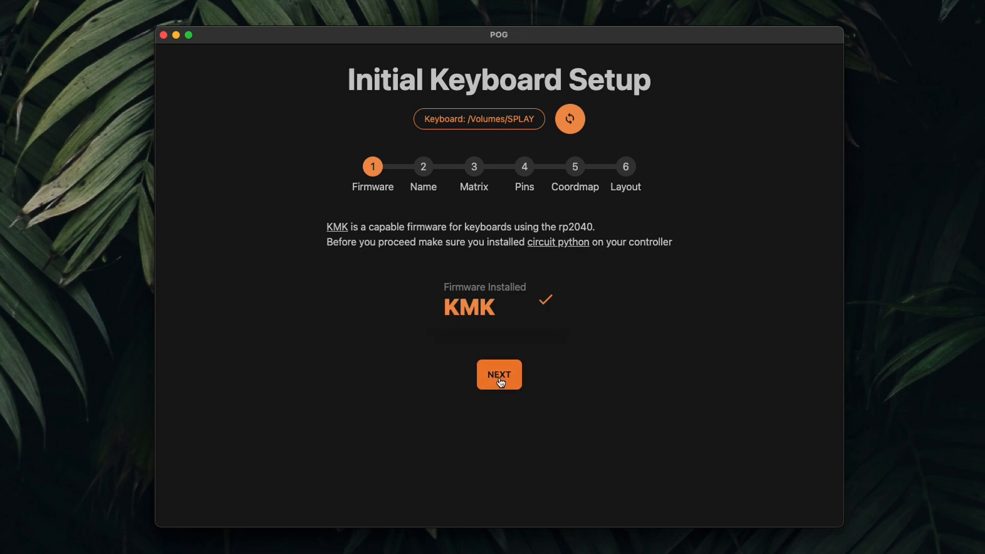
click(499, 375)
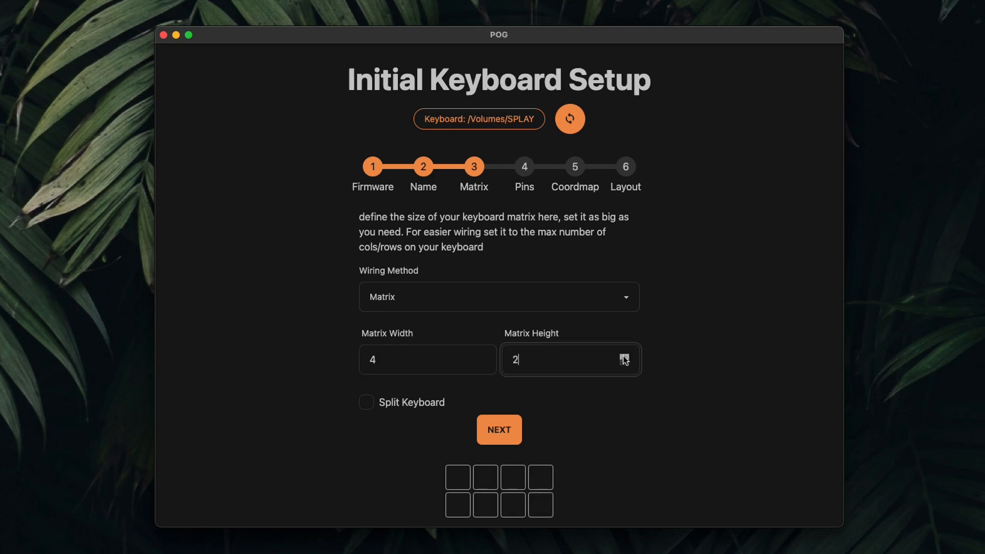
click(619, 355)
text(7)
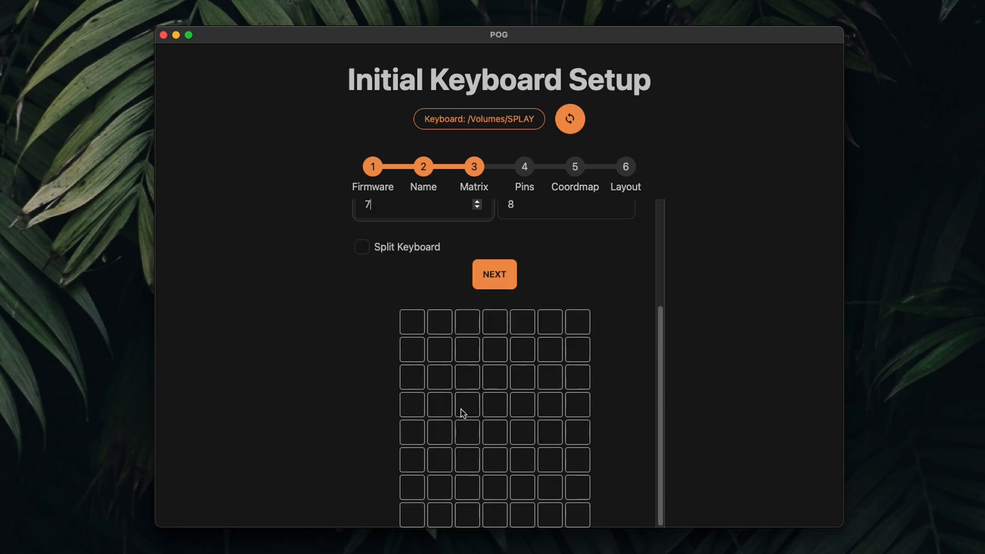
Set COL2ROW diode direction, the 0xCB Helios microcontroller and numbered row/column pins.
click(494, 275)
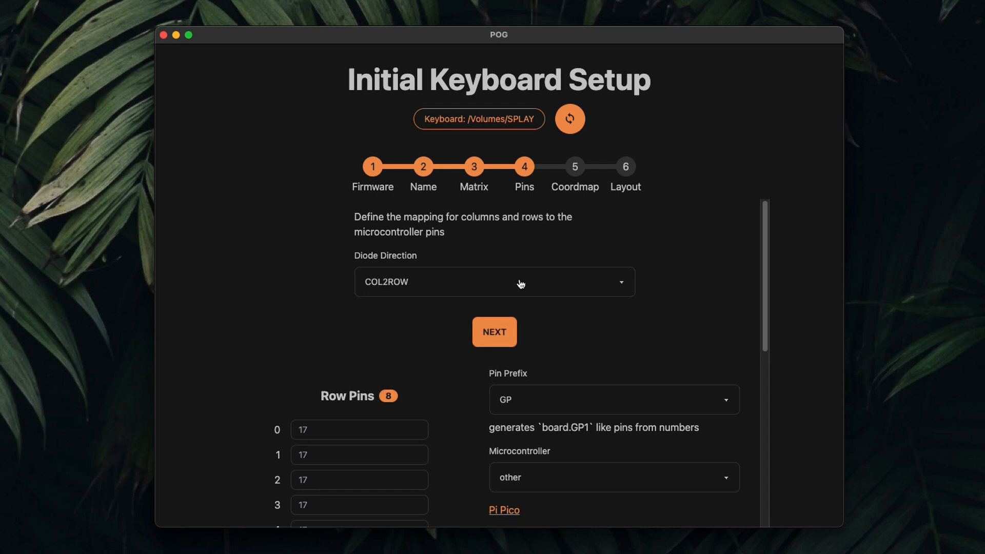
click(494, 281)
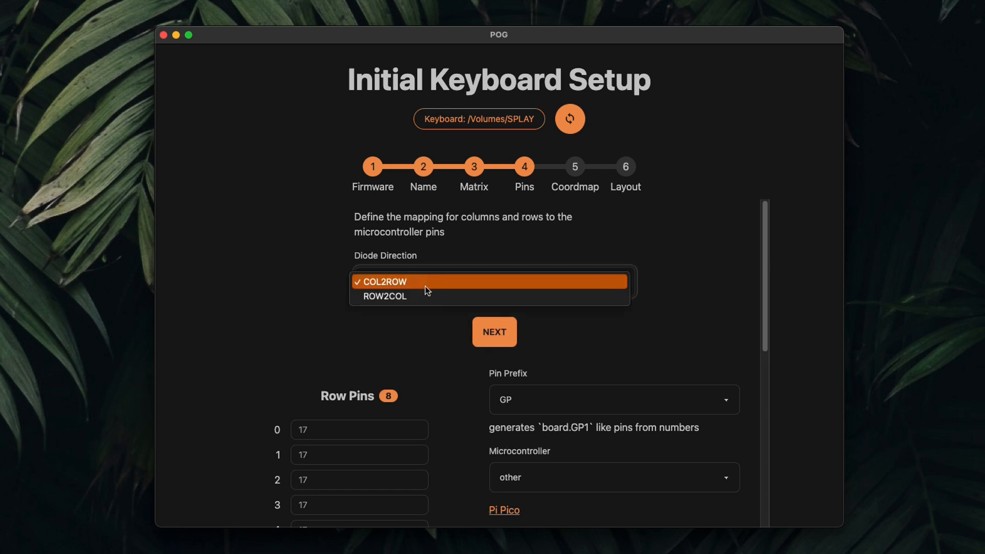
scroll(down, 3)
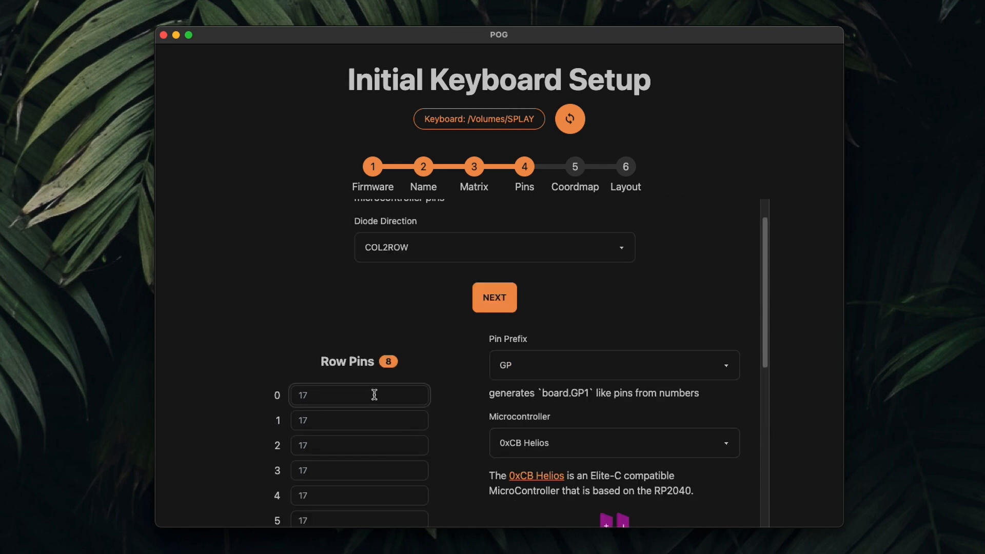
scroll(down, 3)
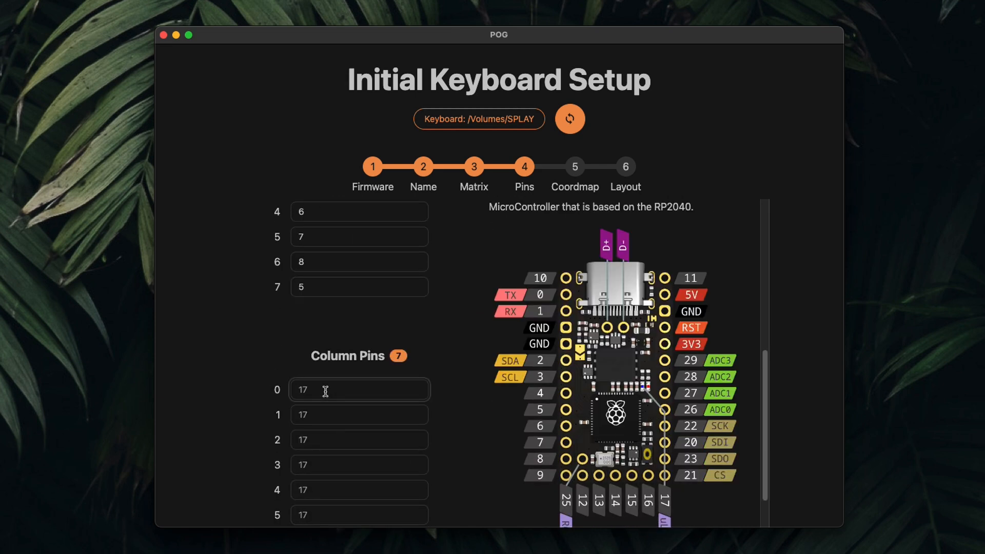
scroll(down, 3)
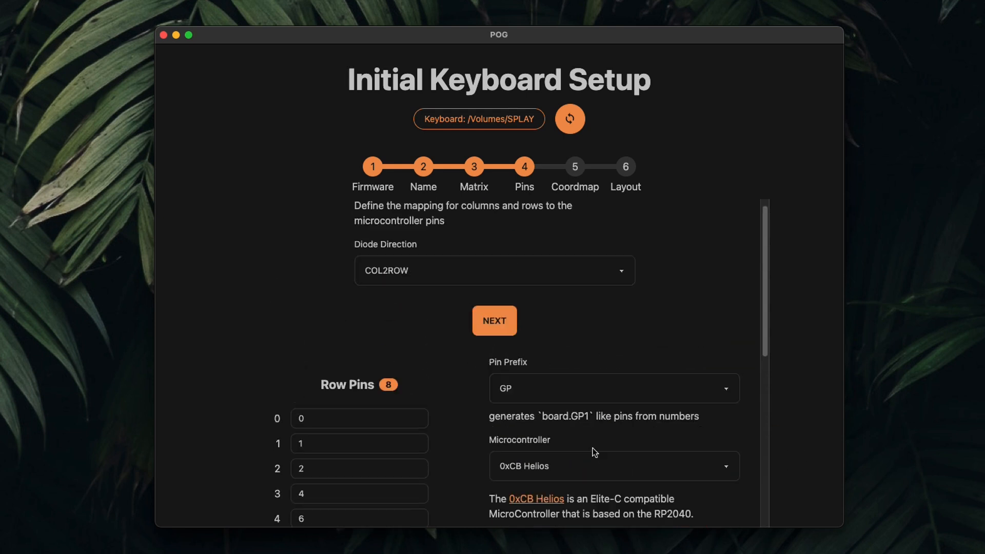
Flash the coordmap finder, record key presses and arrange indices into a split four-row grid.
click(494, 320)
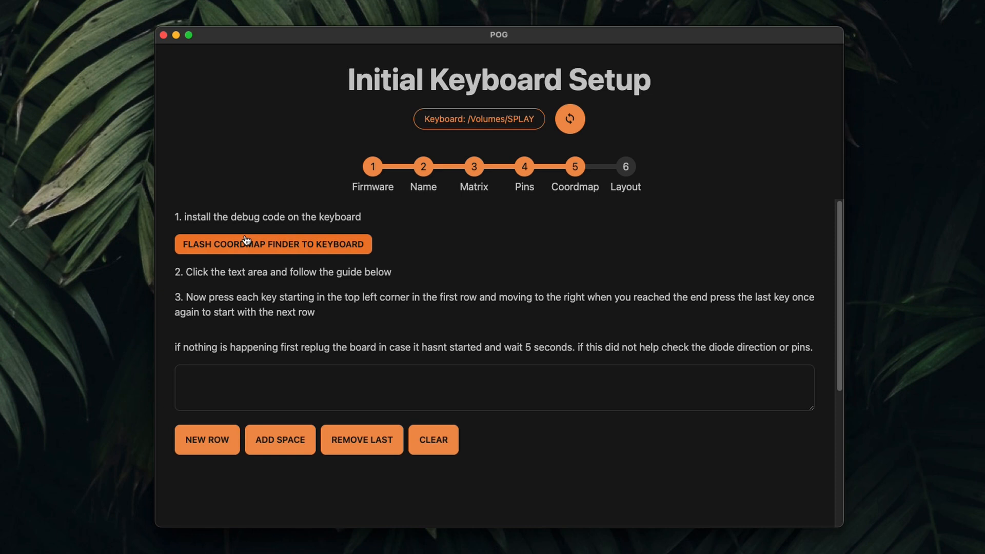
click(273, 244)
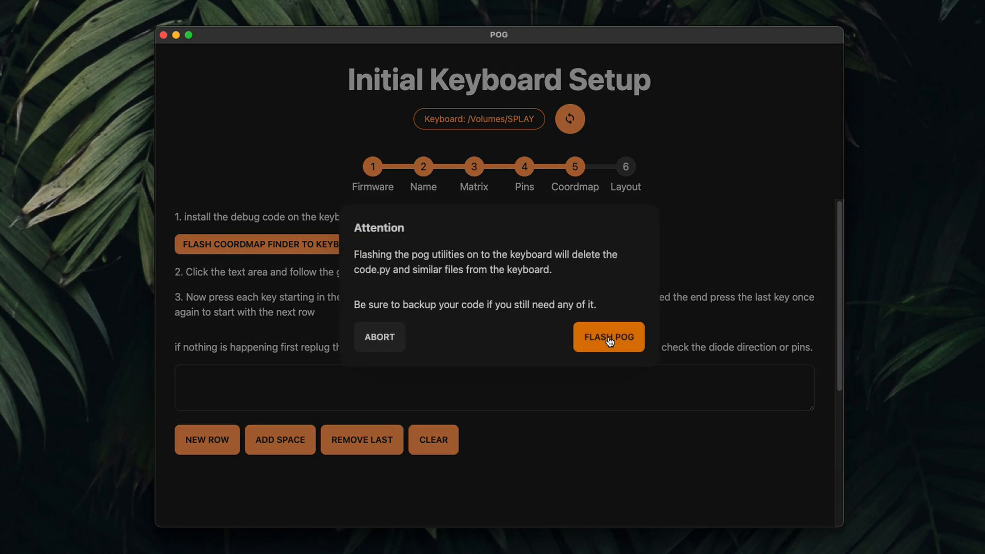
click(608, 336)
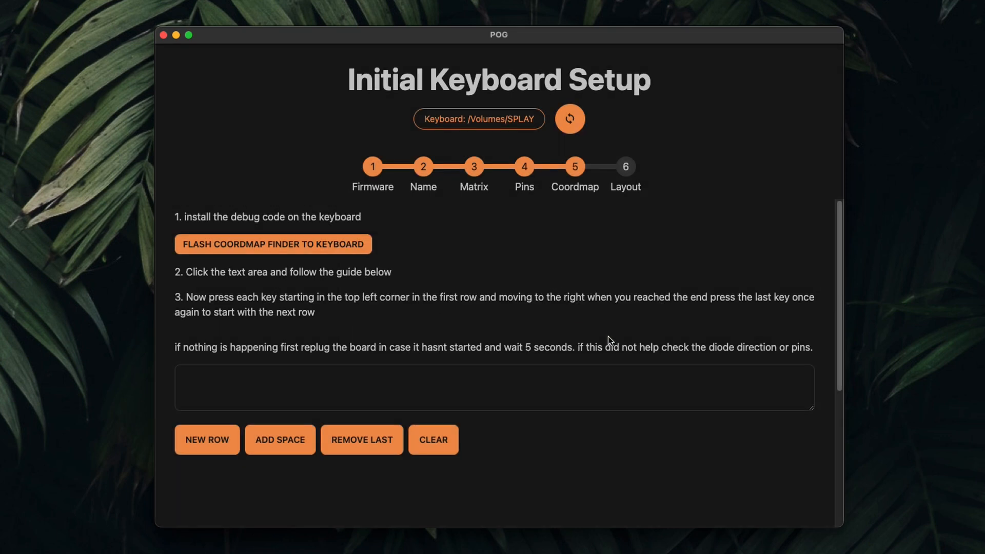
click(279, 439)
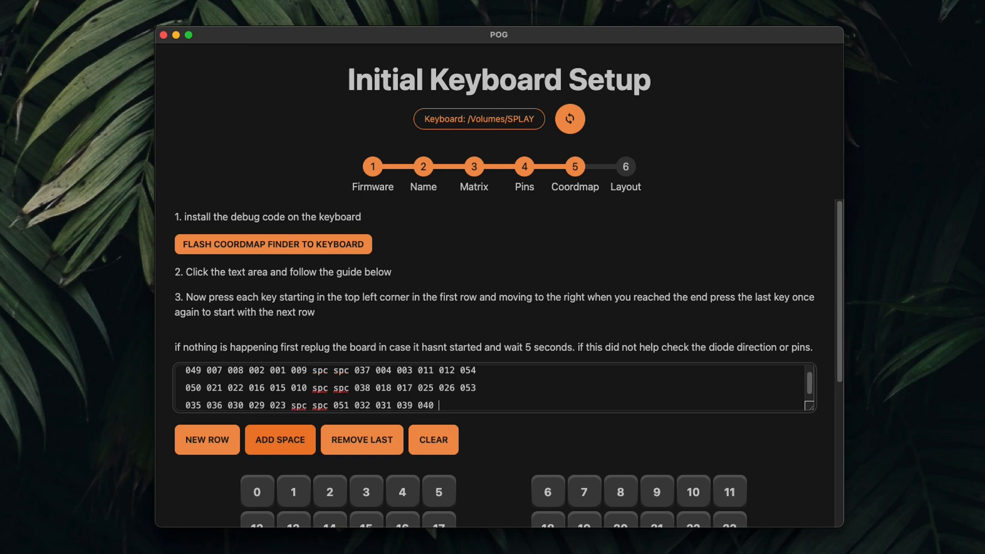
click(279, 439)
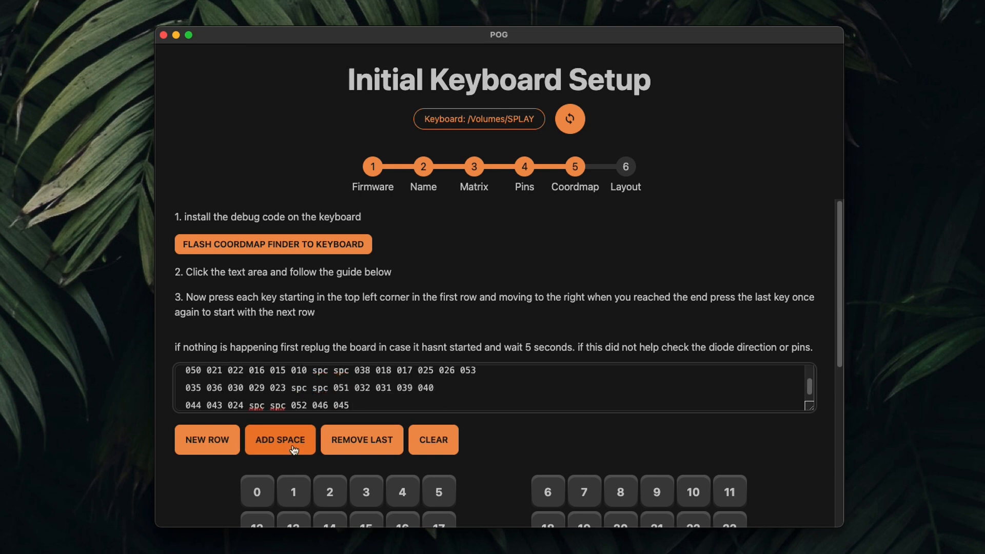
scroll(down, 3)
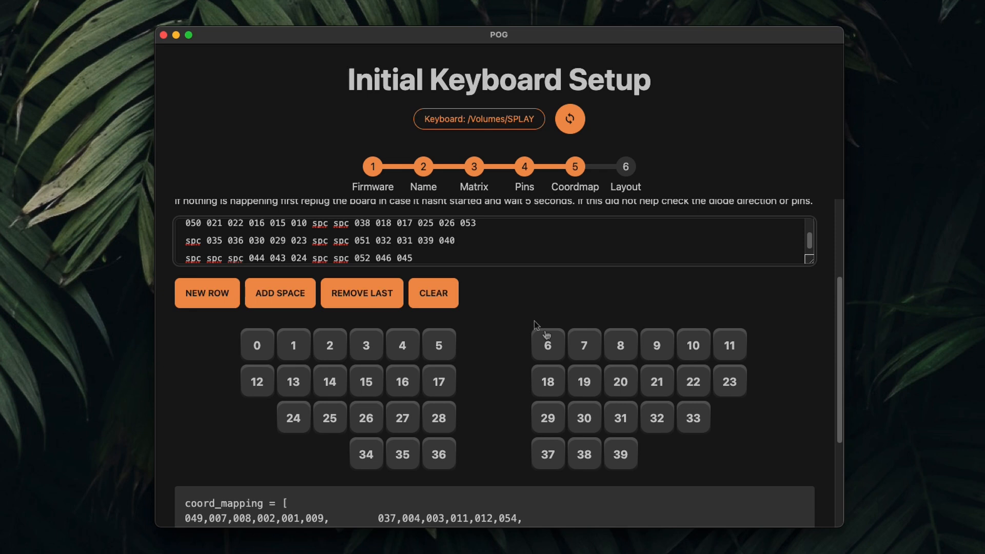
scroll(down, 3)
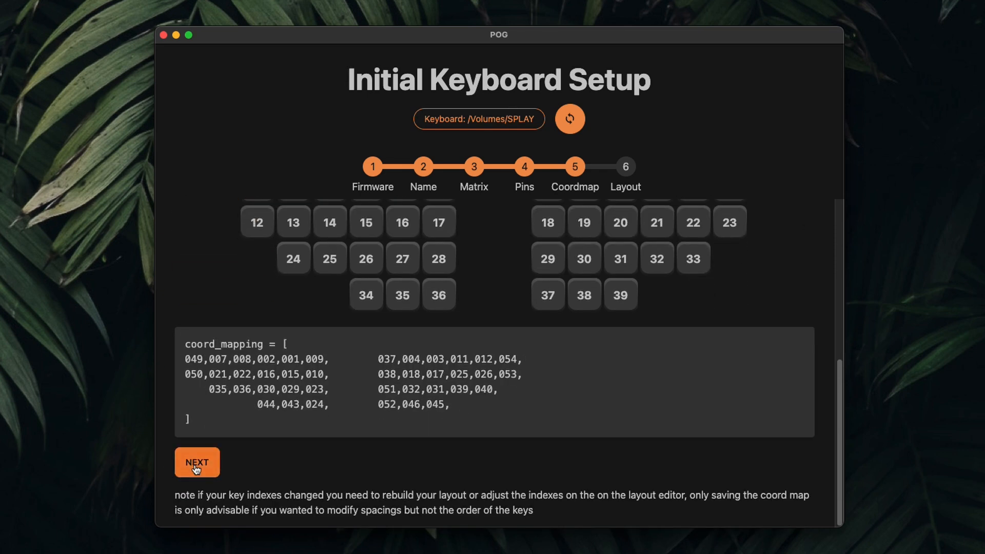
Finish the layout step and fill keymap layer 0 with Q–P, A–L and 8s.
click(197, 462)
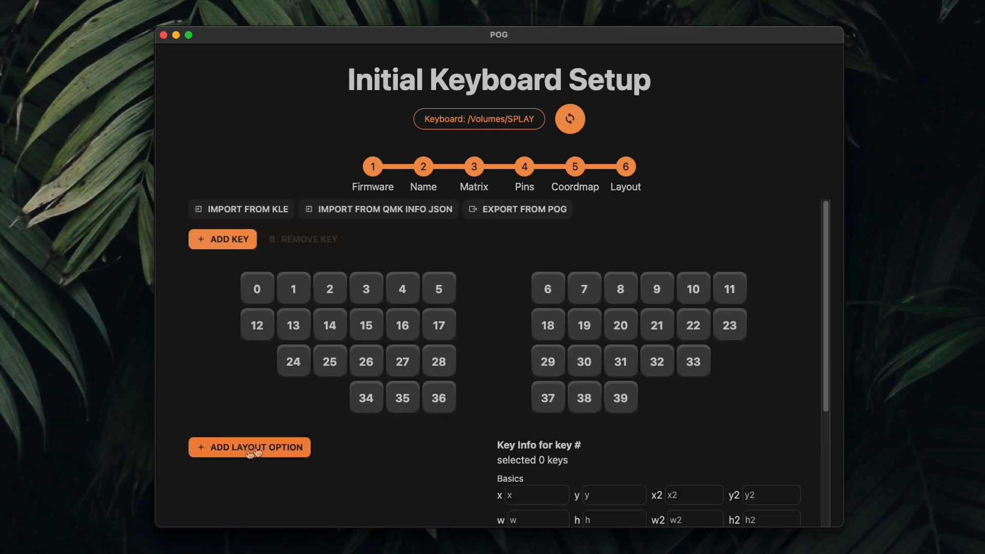
mouse_move(228, 427)
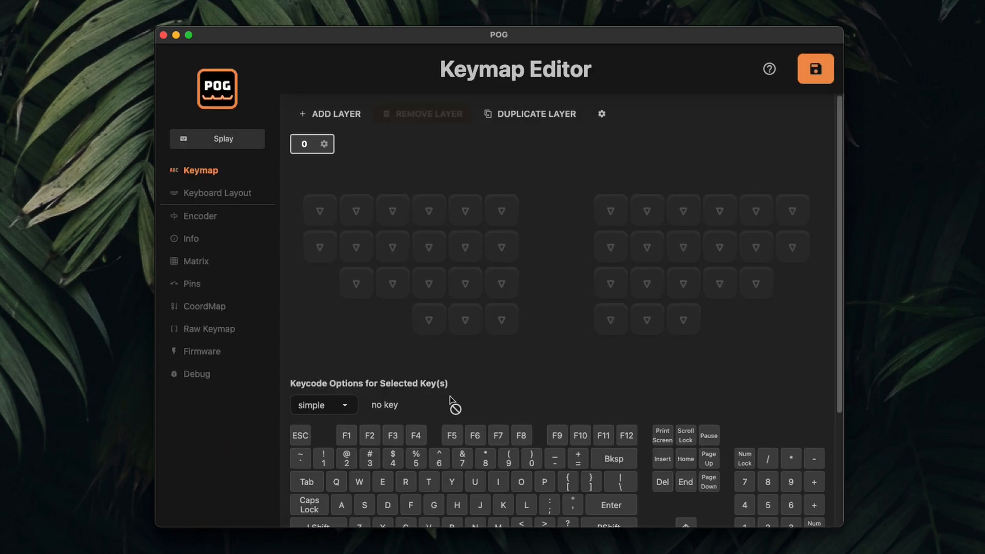
click(320, 209)
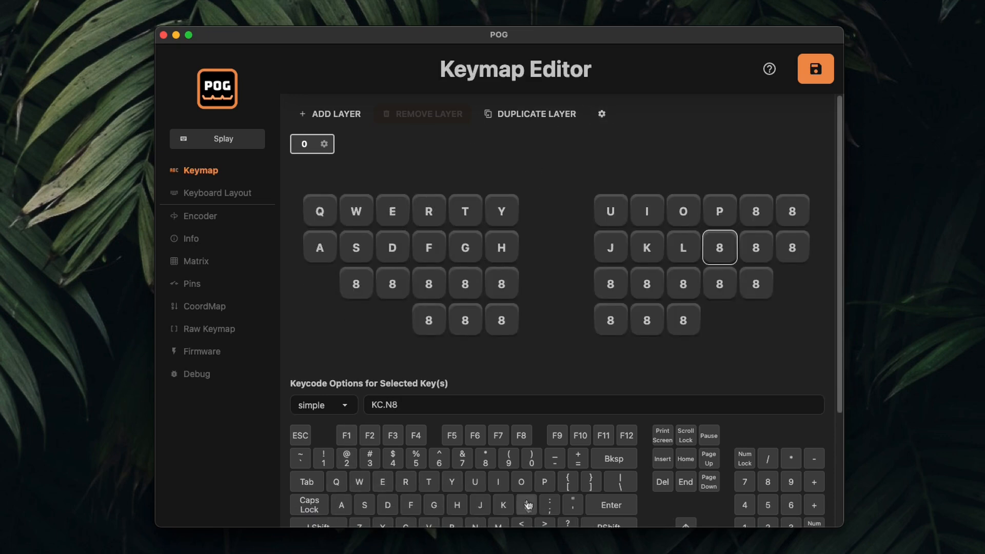
scroll(down, 3)
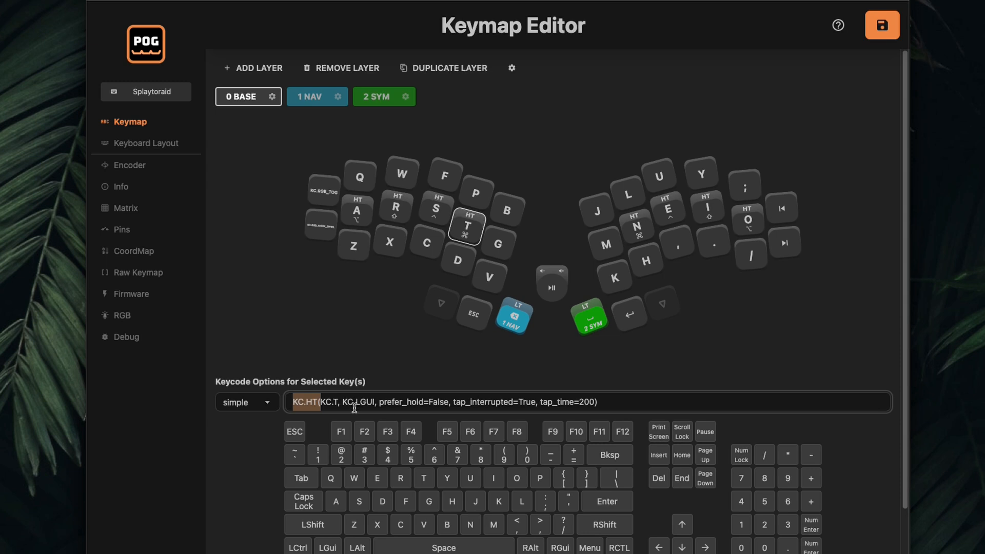
click(437, 210)
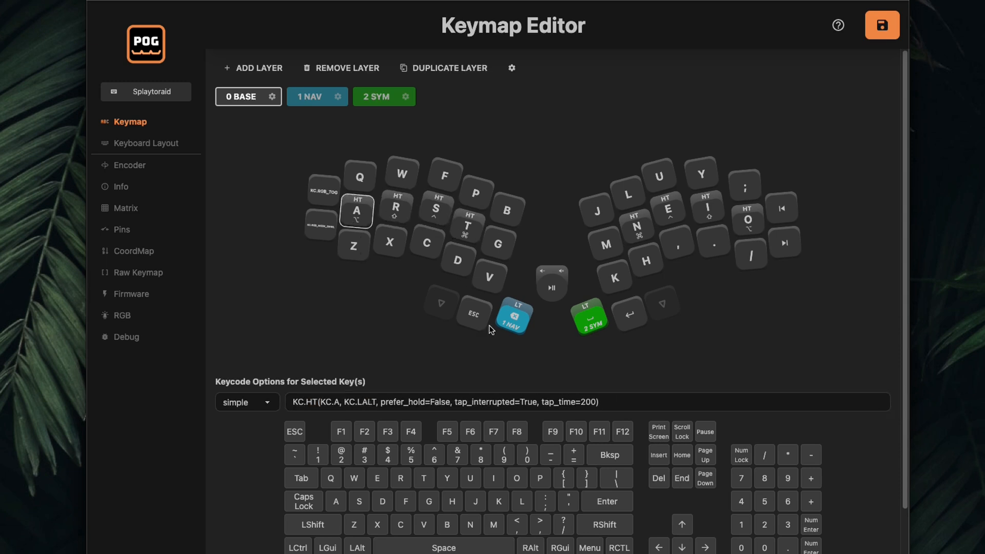
click(551, 284)
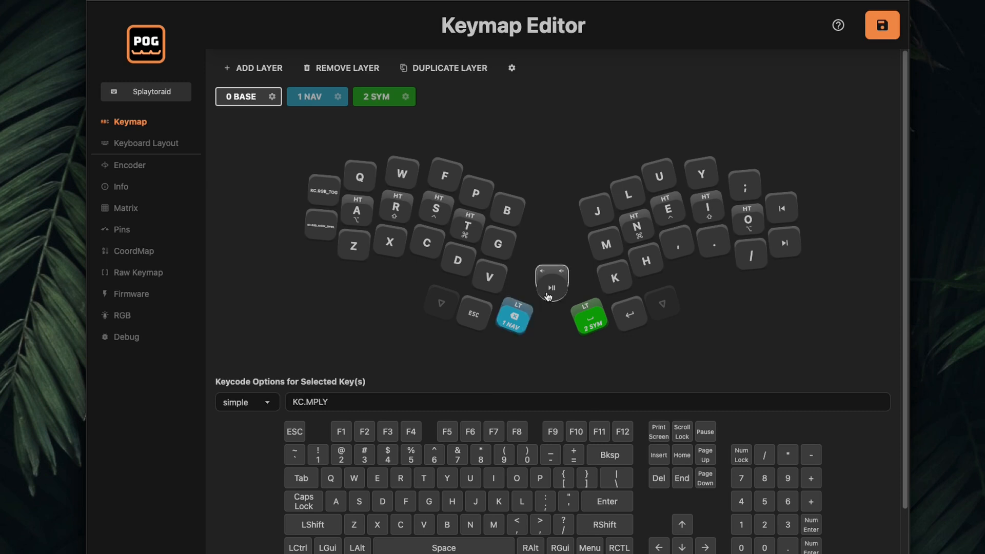
click(589, 317)
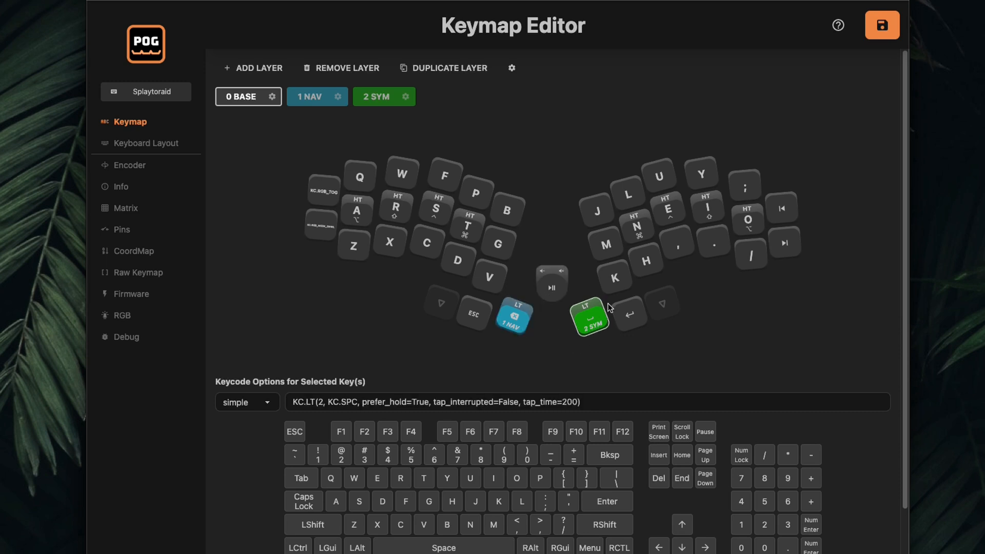
click(376, 96)
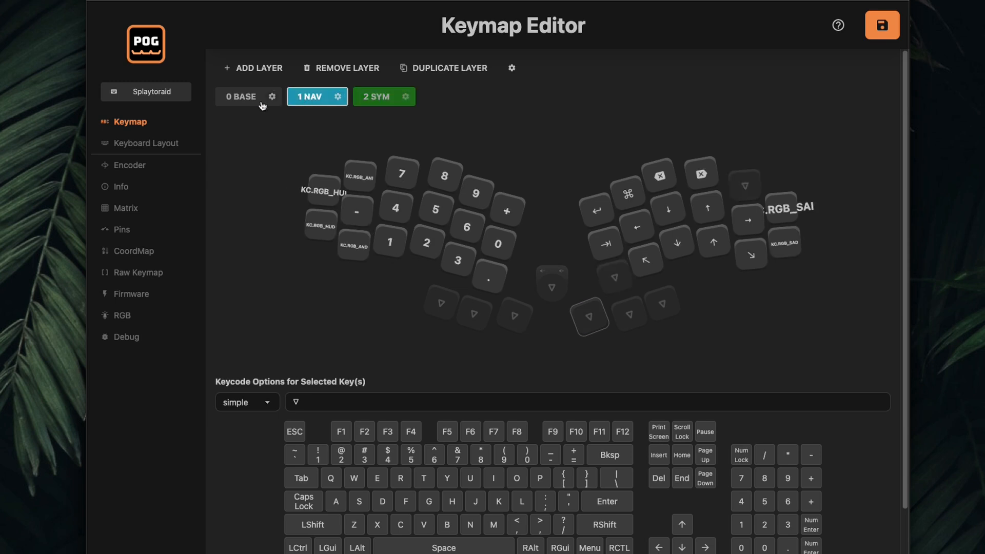
click(242, 96)
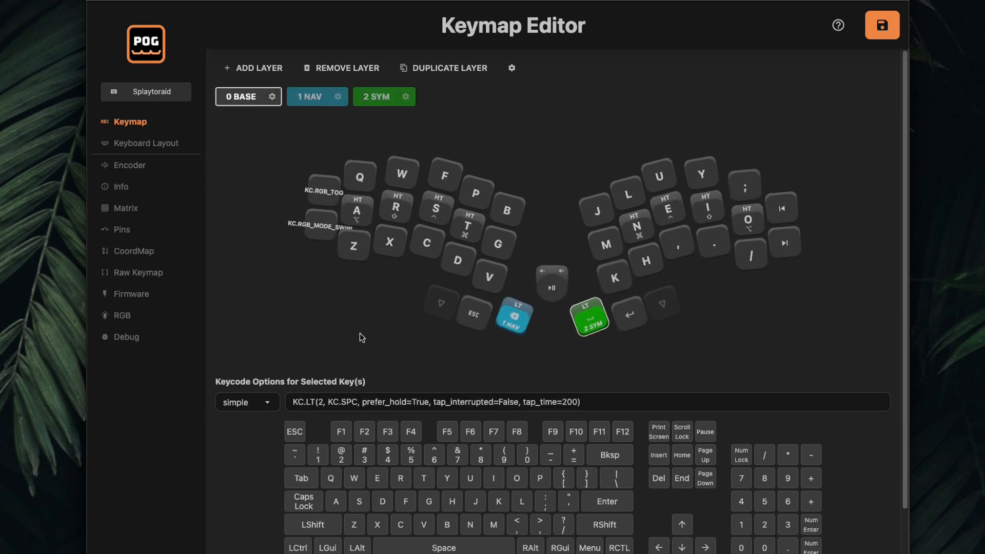
click(353, 245)
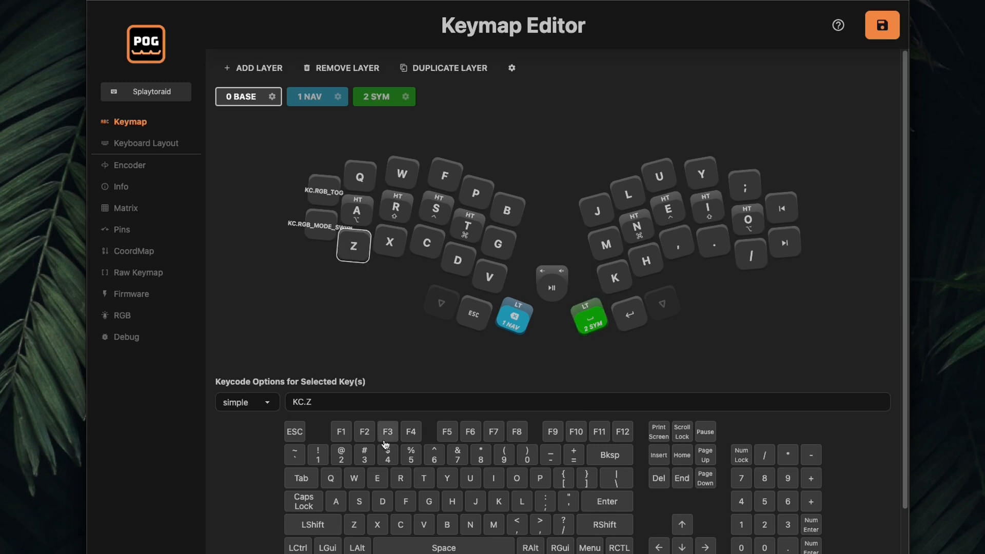
click(388, 243)
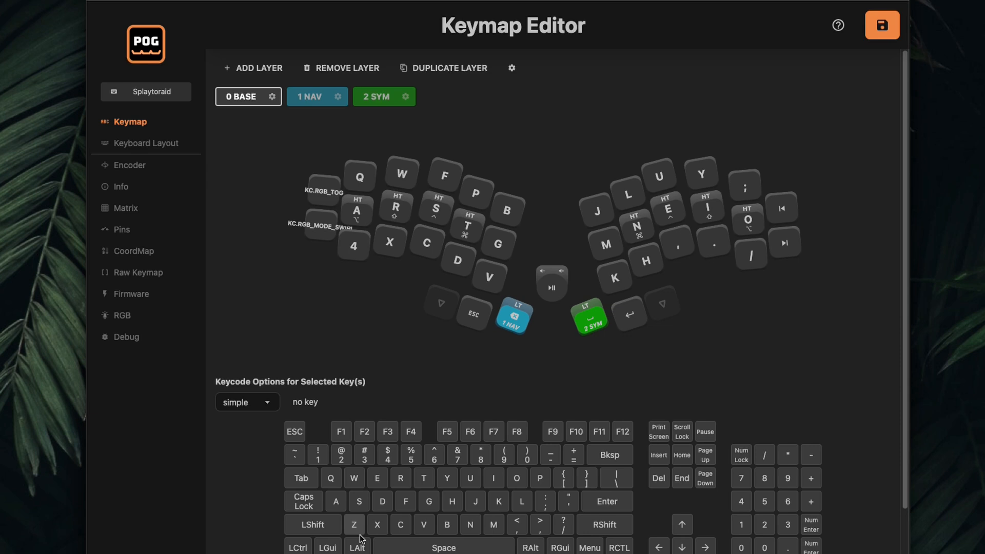
click(388, 242)
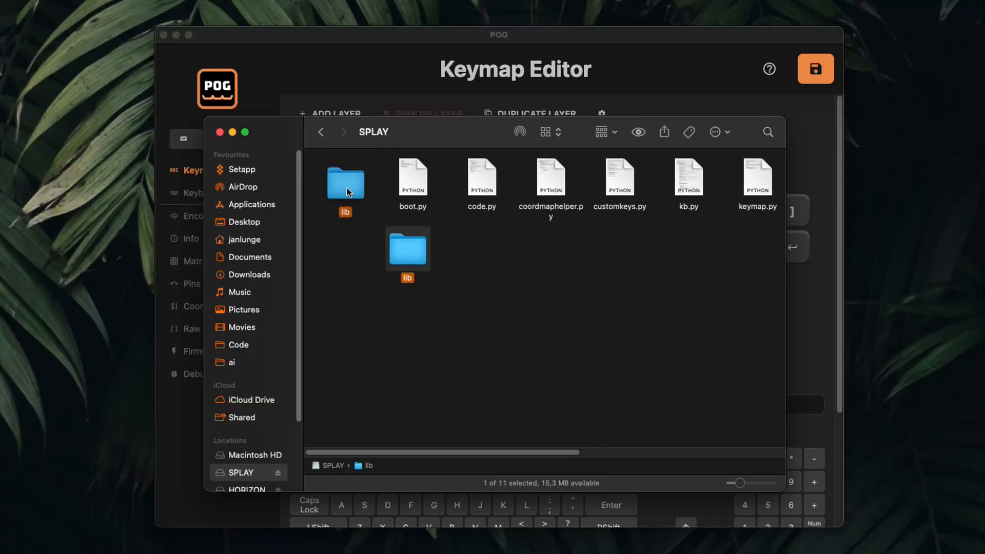
View the lib folder on SPLAY, then show RGB settings with pin board.GP3 and 16 LEDs.
double_click(345, 182)
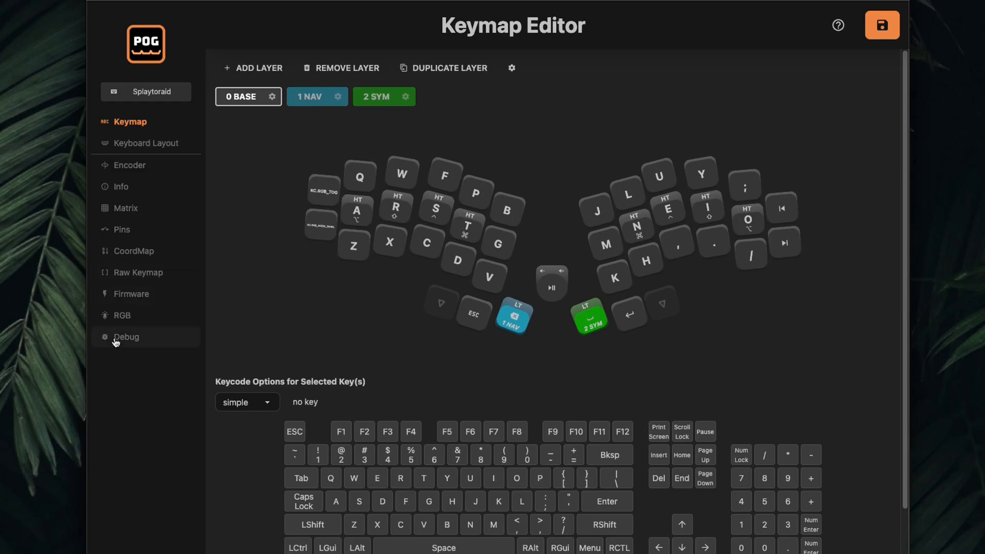
click(122, 315)
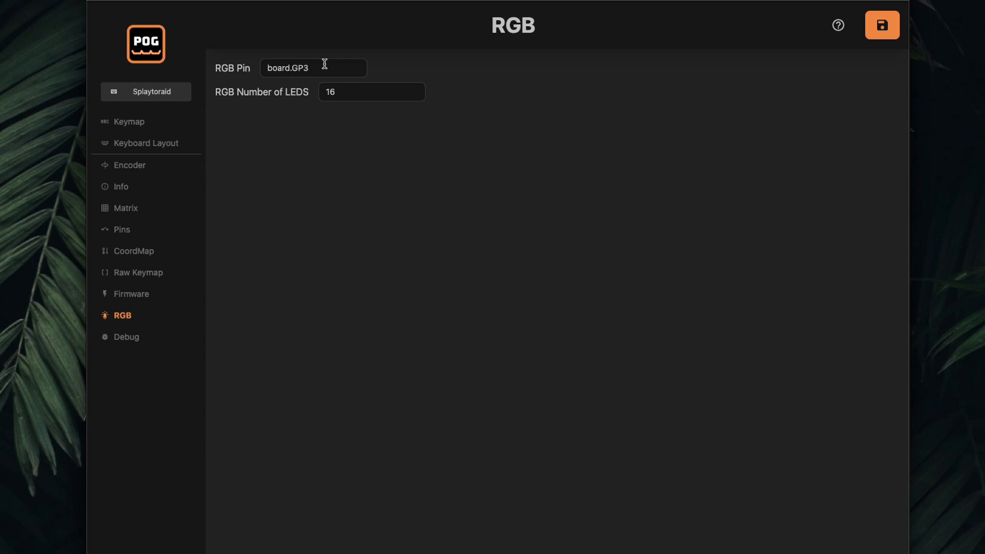
mouse_move(444, 193)
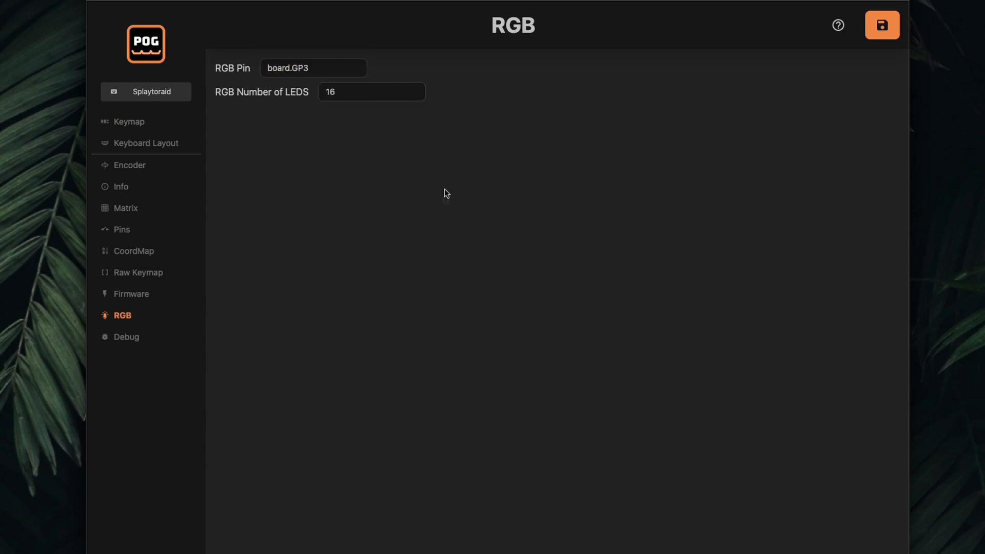